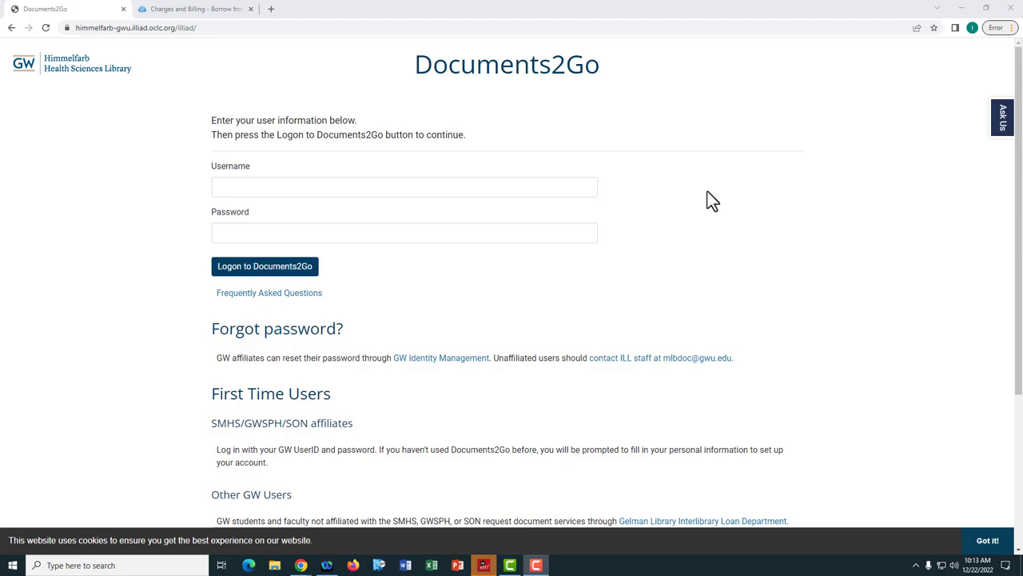
mouse_move(666, 189)
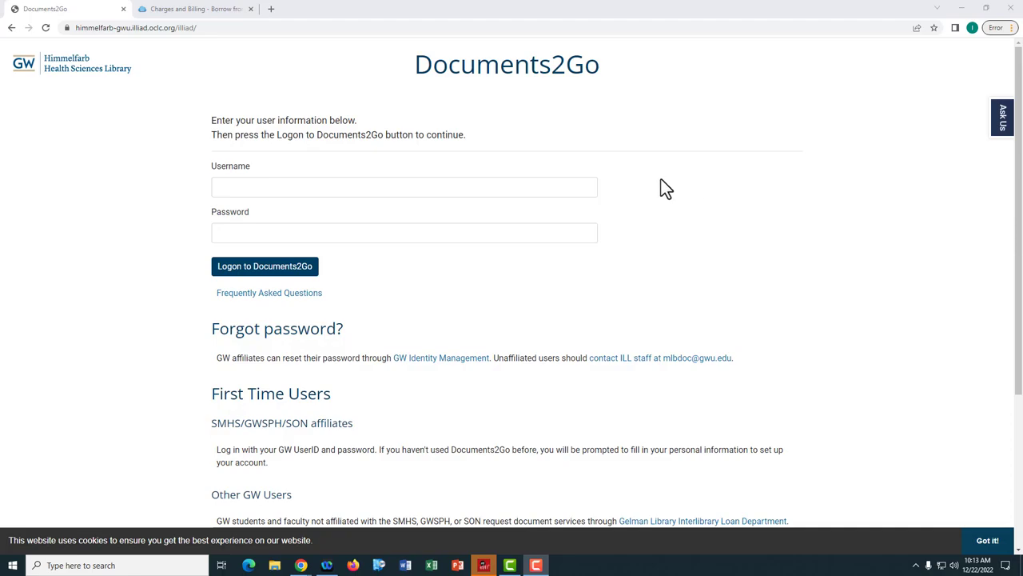
mouse_move(167, 12)
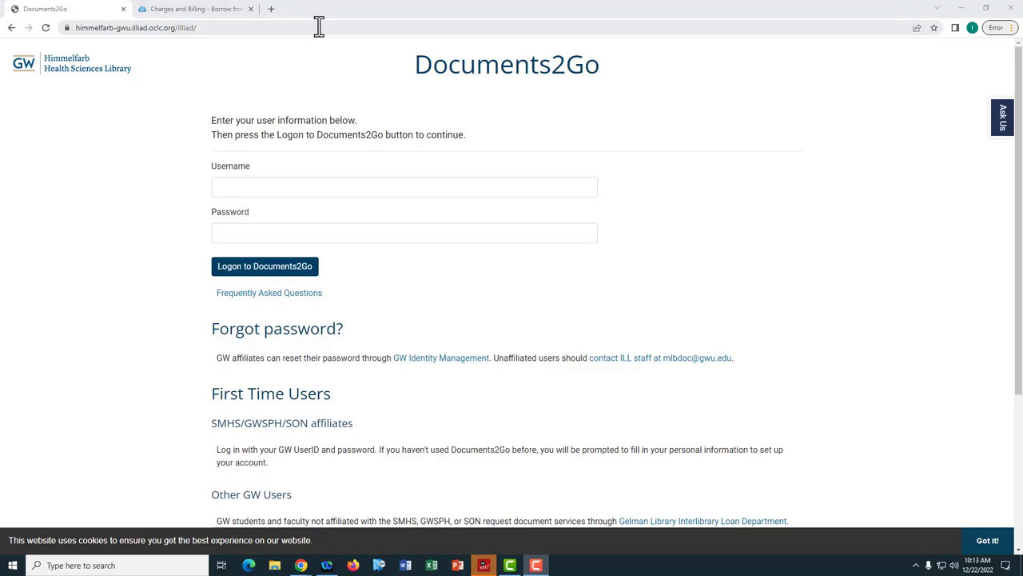
Open the TouchNet portal from Charges and Billing payment methods and add a $10.00 payment.
left_click(195, 9)
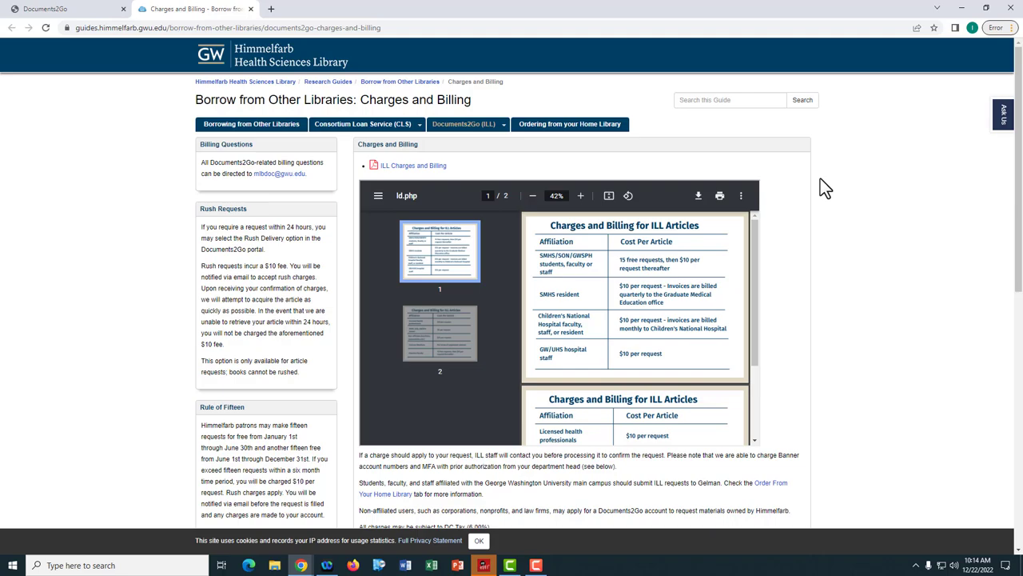
mouse_move(832, 190)
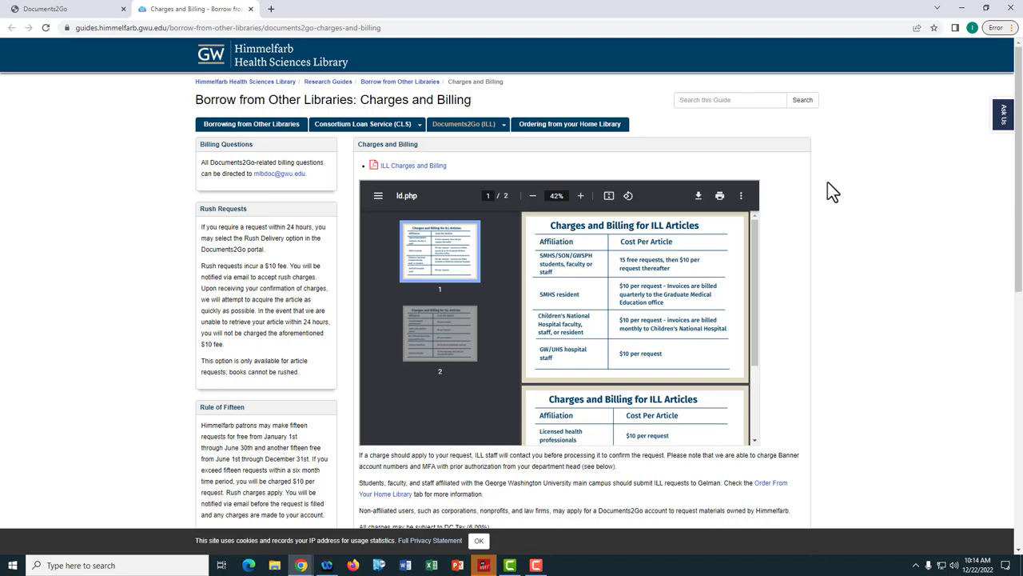
scroll("down", 3)
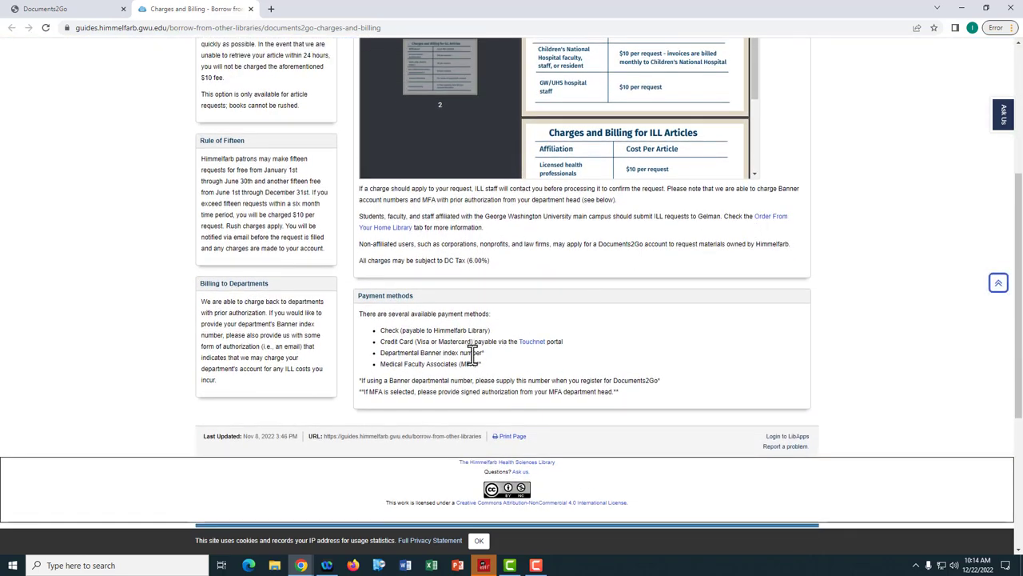
left_click_drag(421, 341, 562, 341)
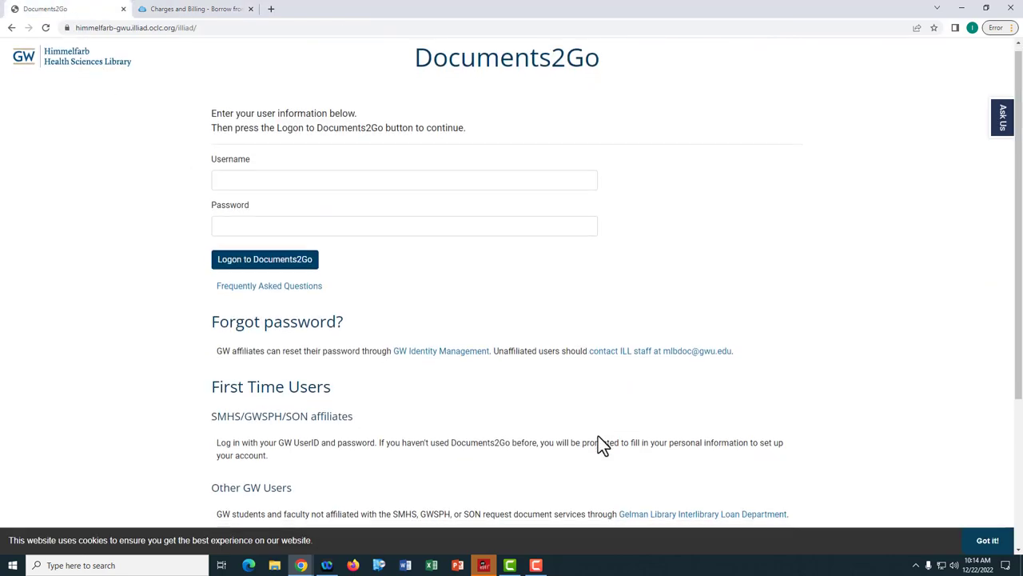
right_click(302, 444)
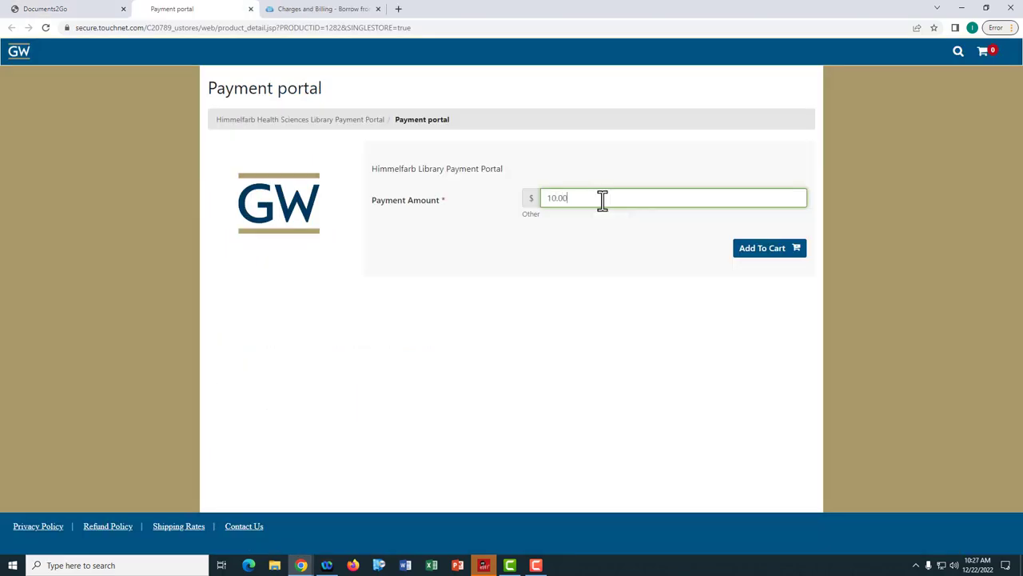
mouse_move(770, 248)
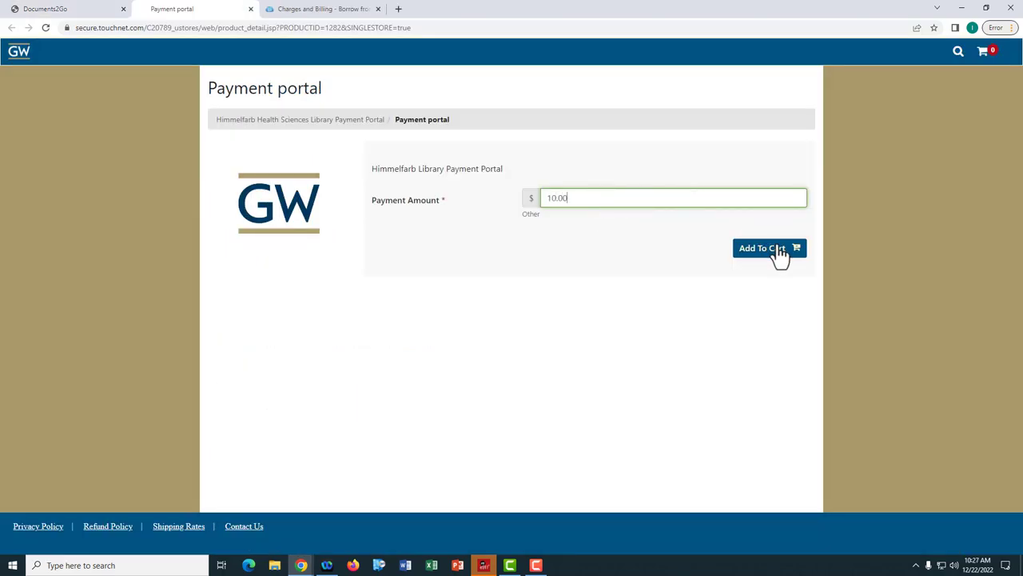
left_click(762, 247)
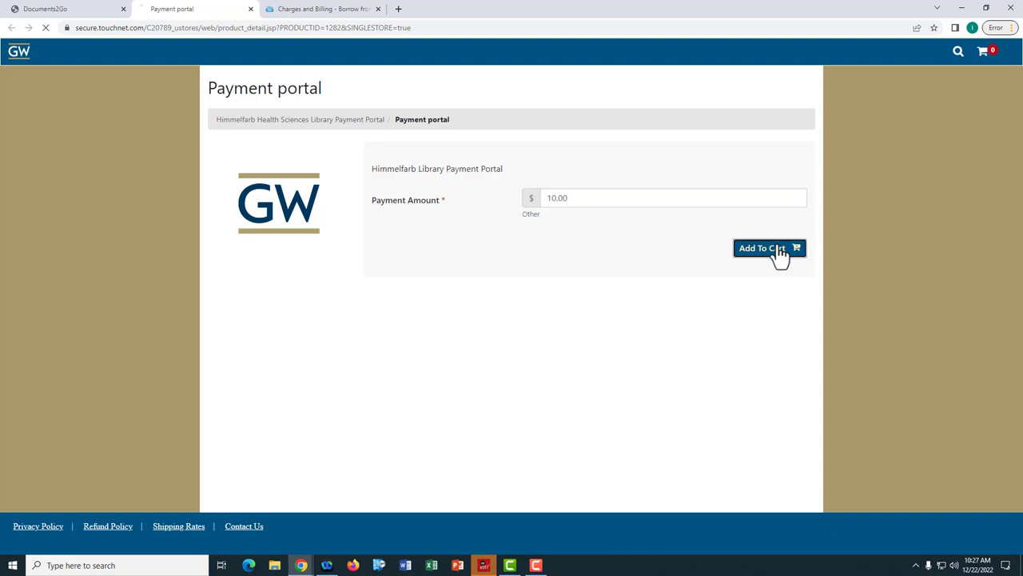
left_click(762, 247)
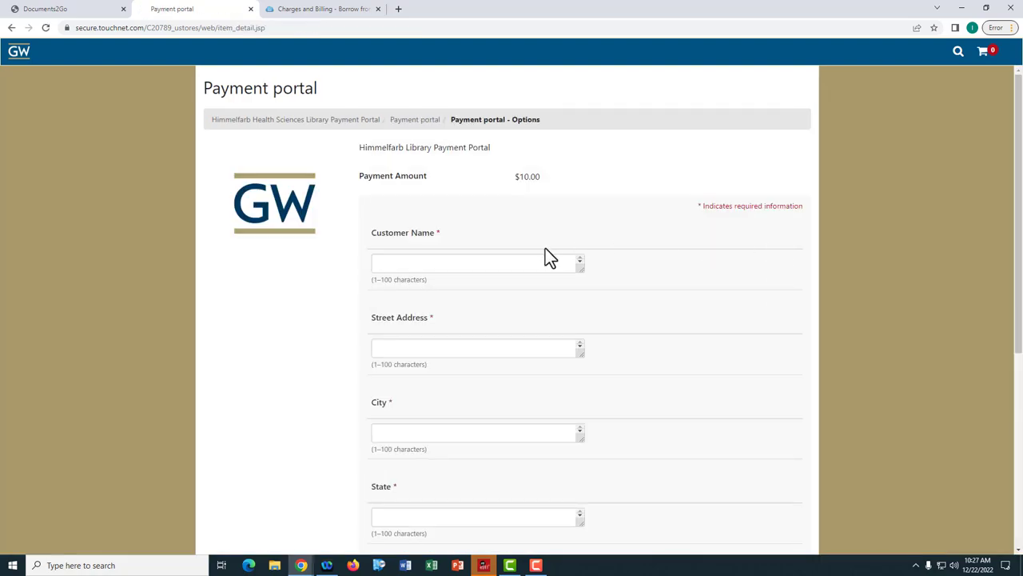
Enter customer ILL, Washington DC 20037 address, (202) 555 phone and invoice 1234, then continue.
left_click(476, 263)
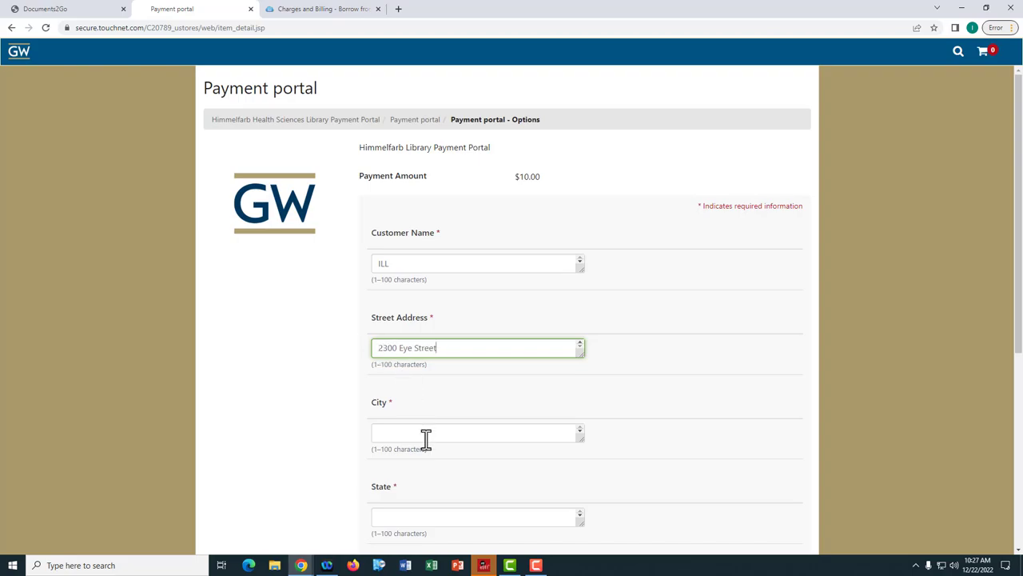
type("Washington")
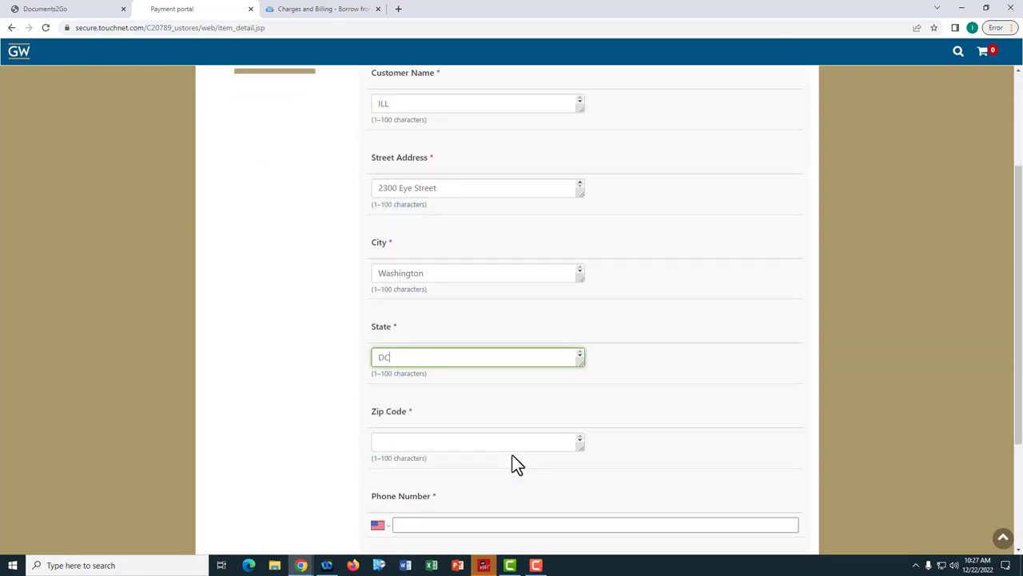
type("20037")
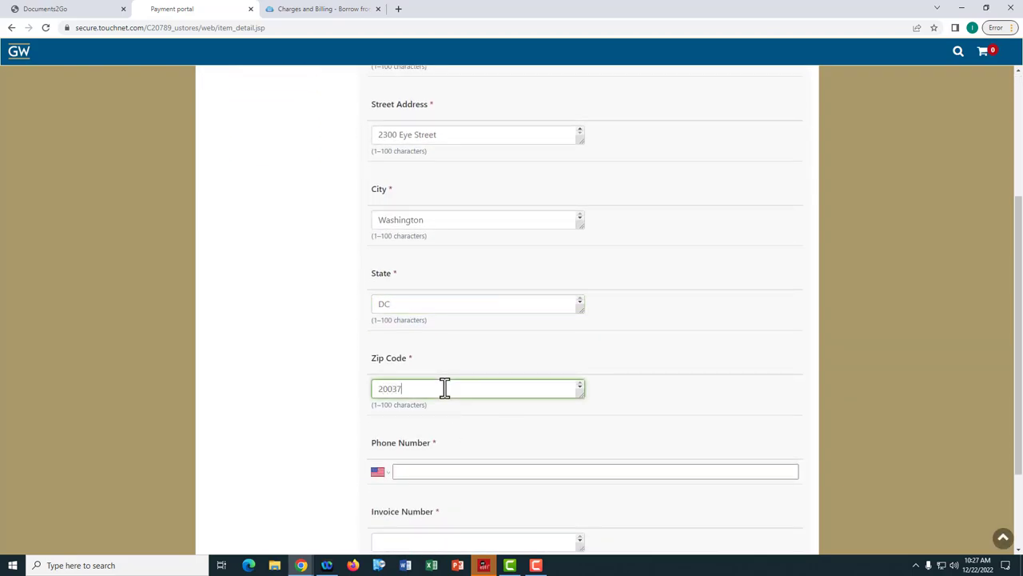
type("2")
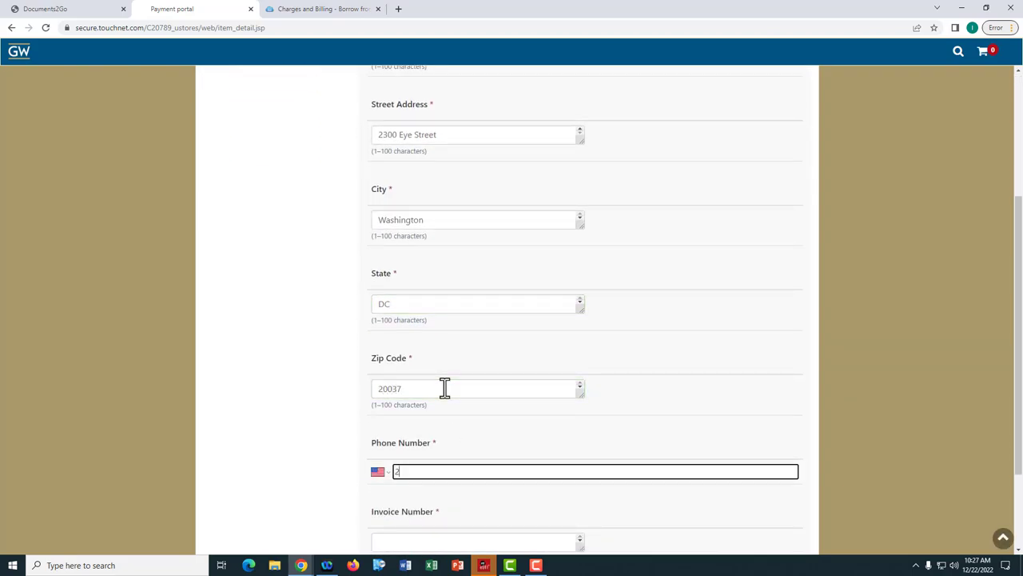
type("(202) 555-3355")
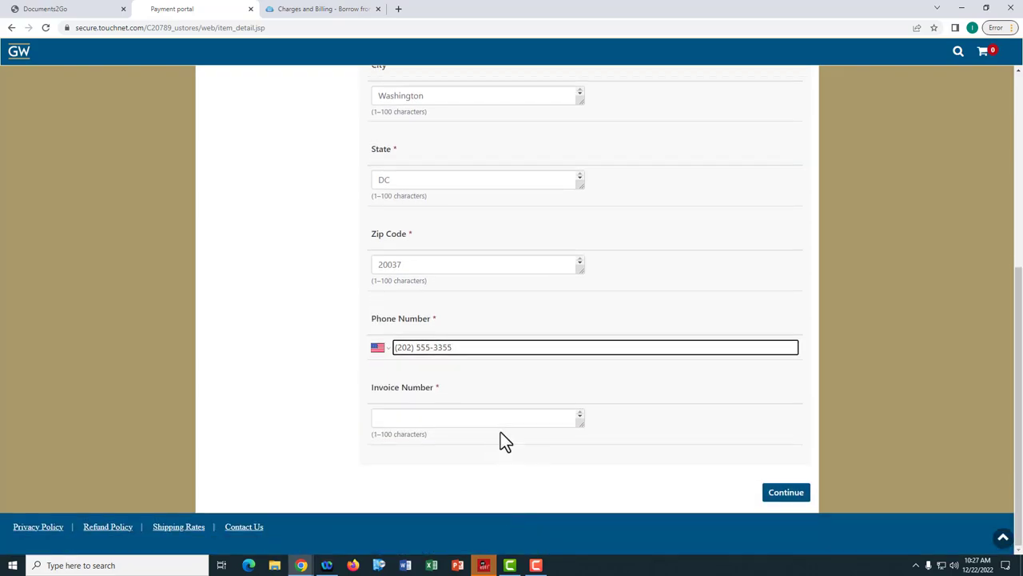
type("1234")
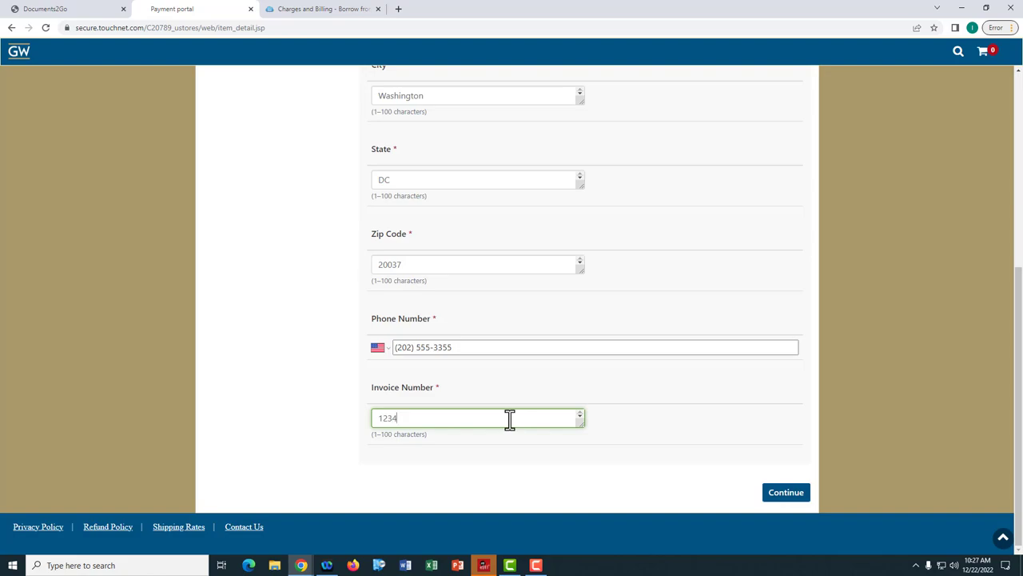
left_click(785, 492)
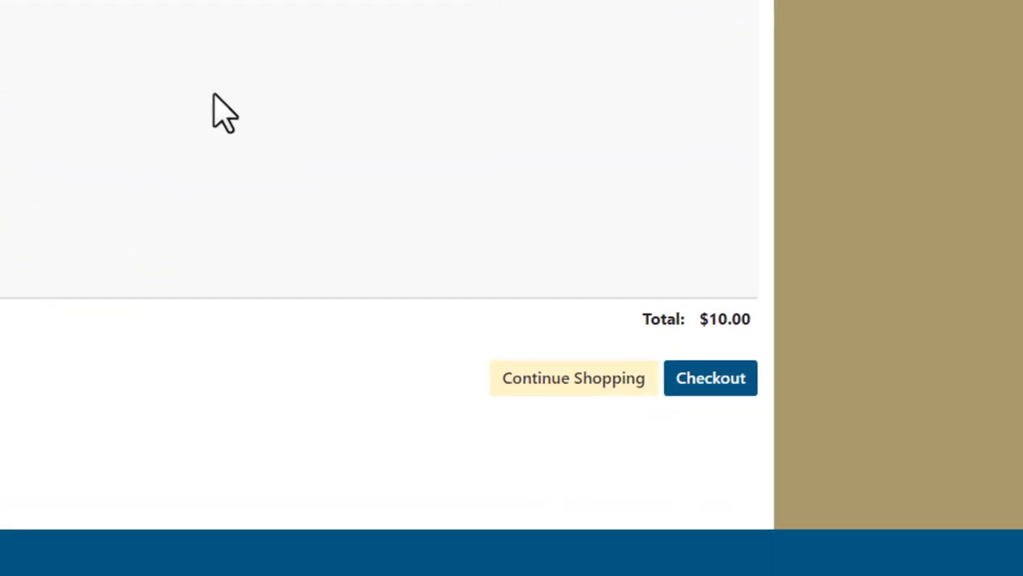
mouse_move(792, 360)
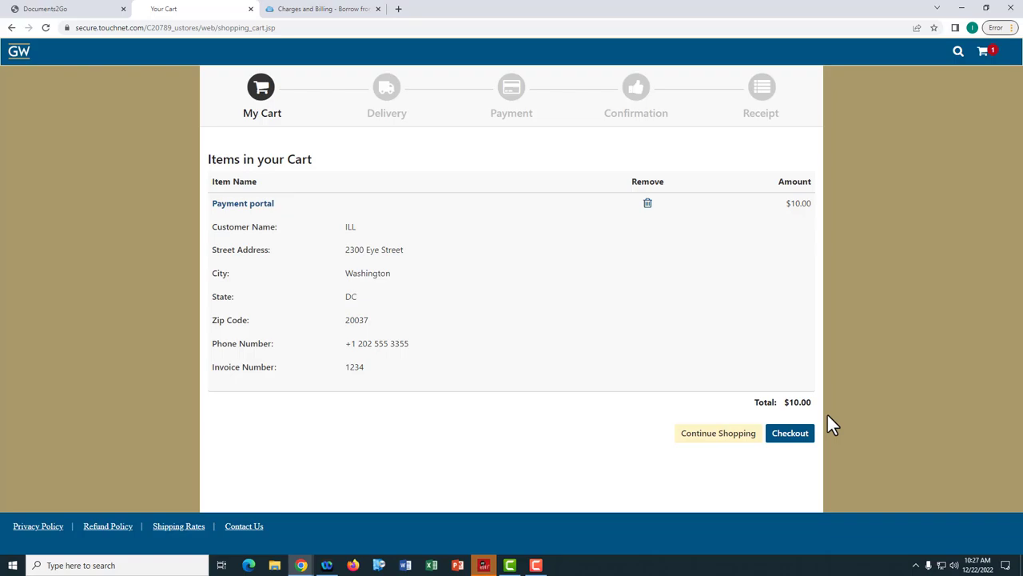
Check out the $10.00 cart to reach the Delivery contact information page.
left_click(790, 432)
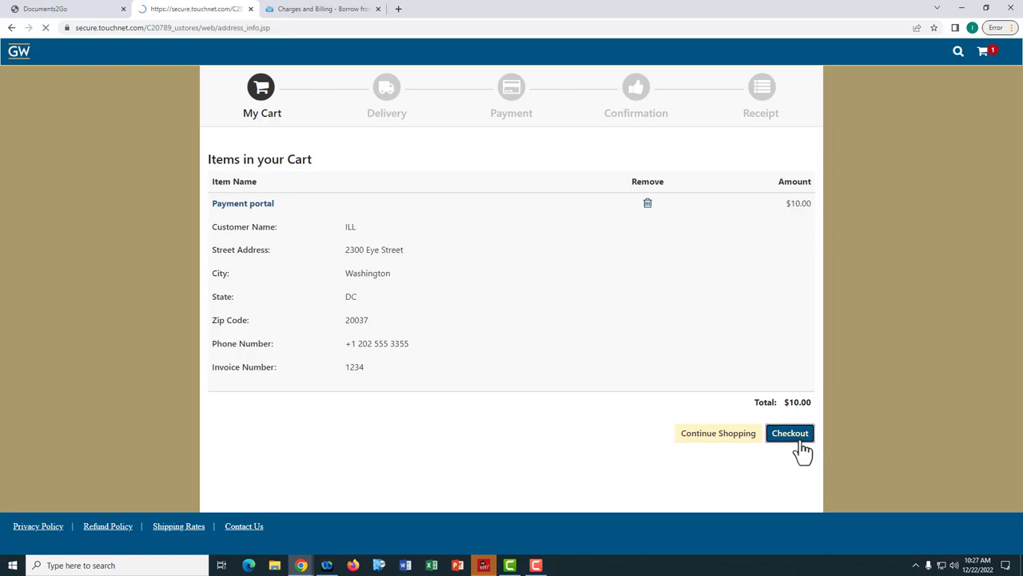
left_click(789, 433)
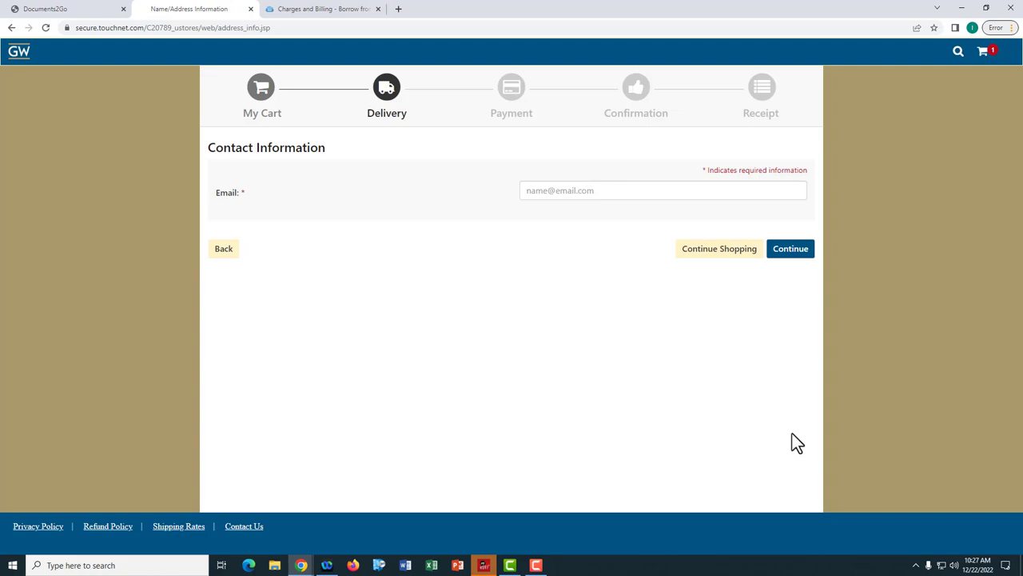
mouse_move(708, 383)
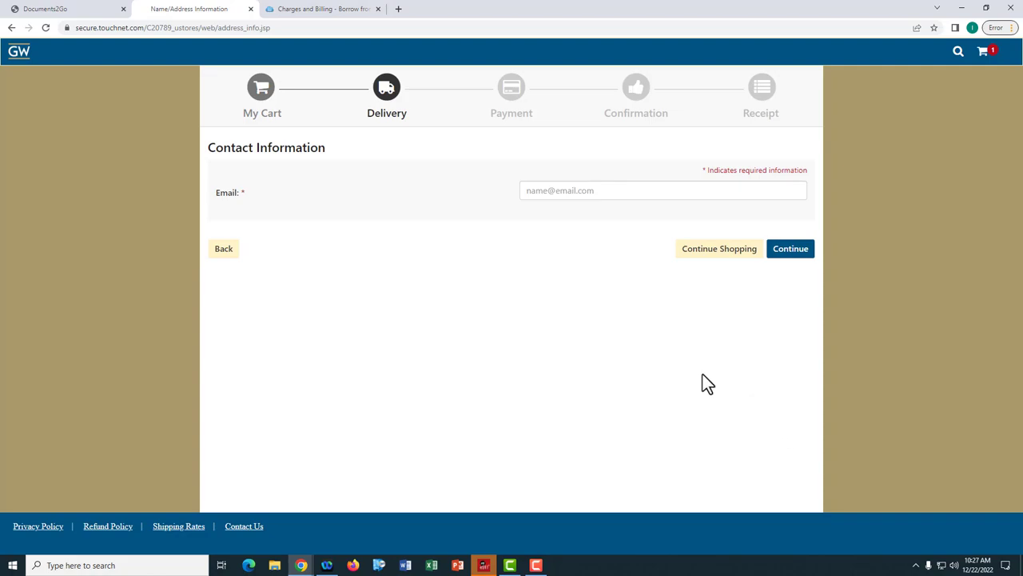
mouse_move(683, 359)
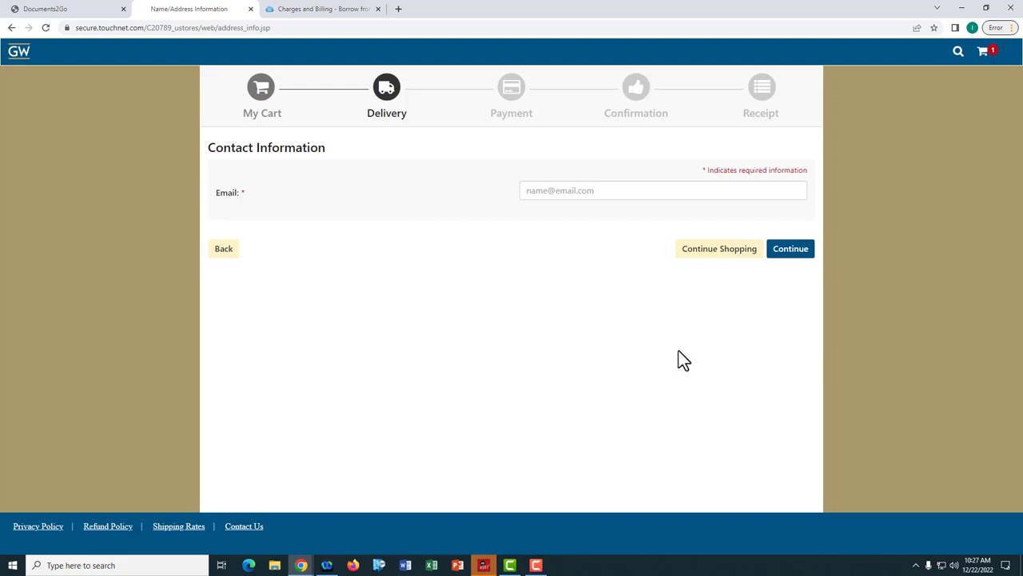